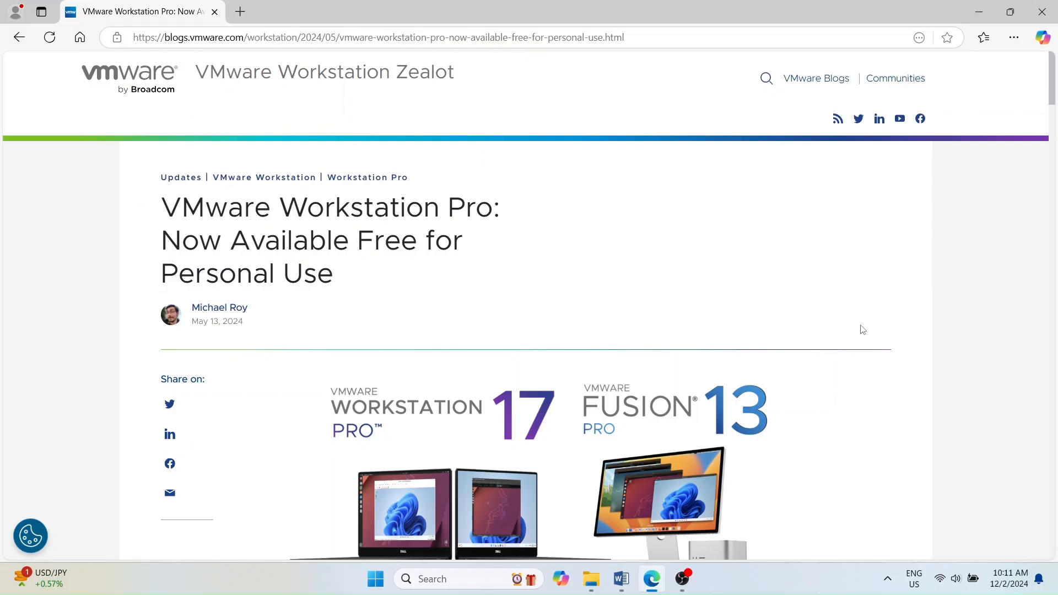
Step: Read the free-personal-use blog post and follow the VMware Workstation Pro Download link
{"action": "scroll", "scroll_direction": "down", "scroll_amount": 3}
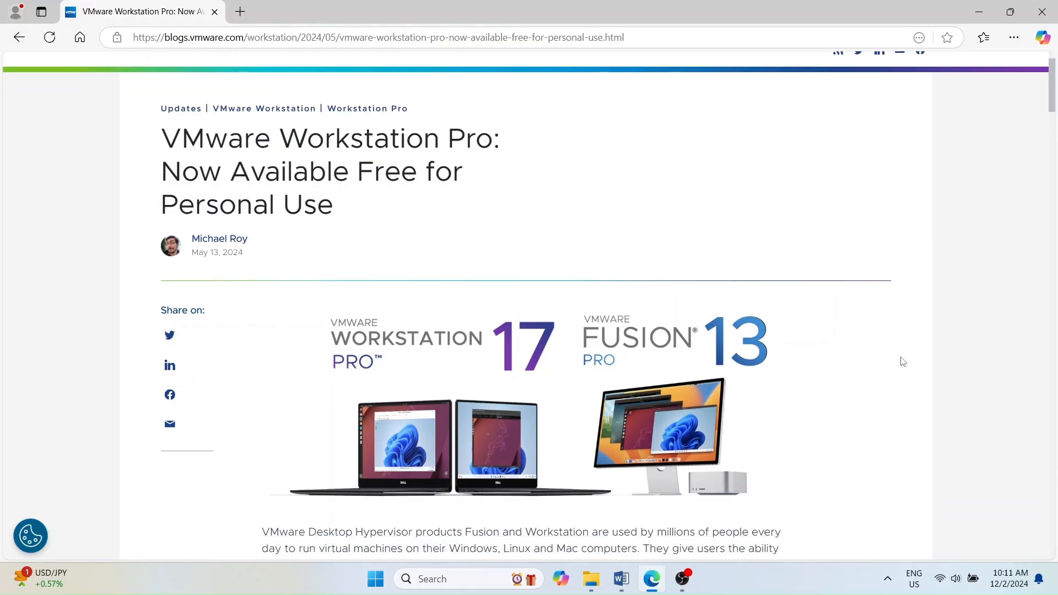
{"action": "scroll", "scroll_direction": "down", "scroll_amount": 3}
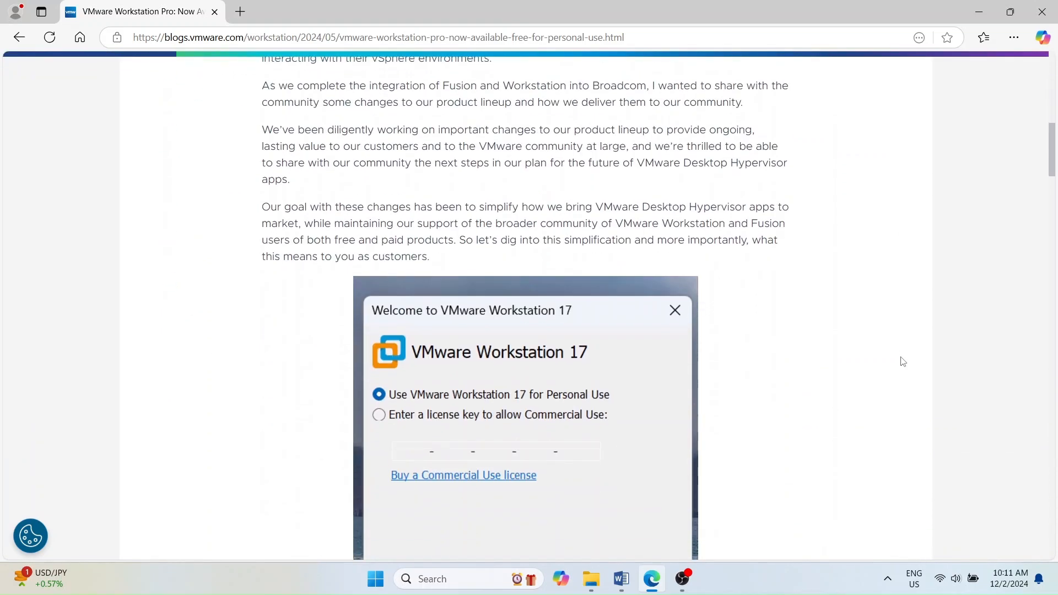
{"action": "scroll", "scroll_direction": "down", "scroll_amount": 3}
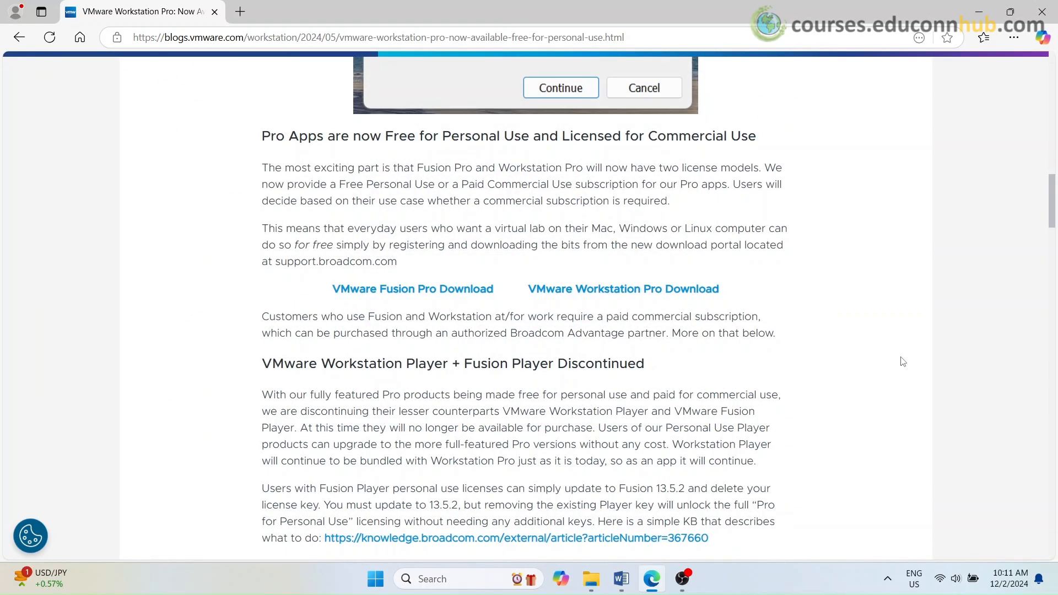
{"action": "double_click", "coordinate": [272, 136]}
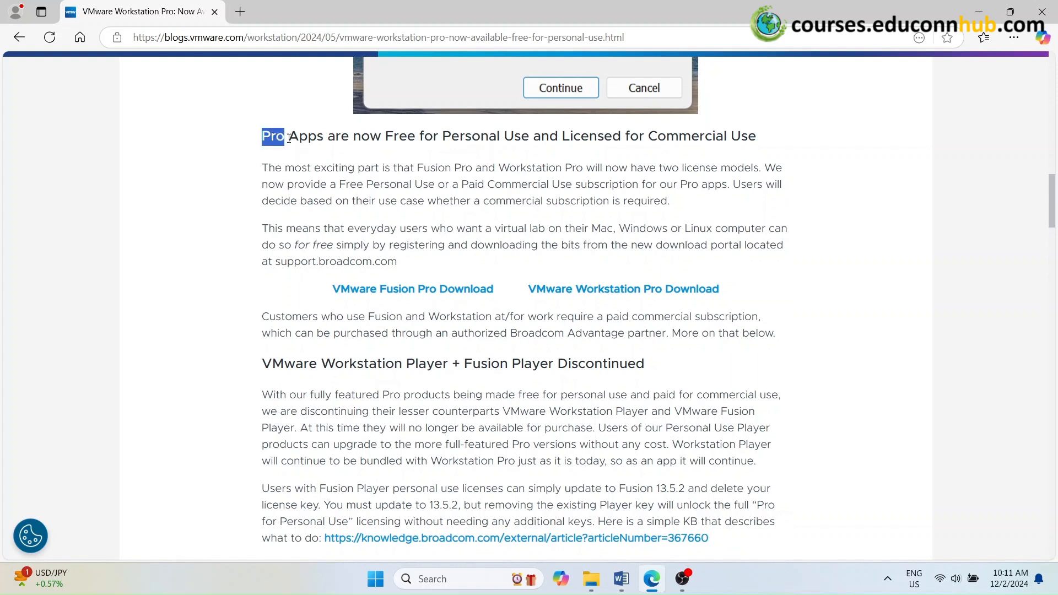
{"action": "left_click_drag", "start_coordinate": [273, 136], "coordinate": [529, 136]}
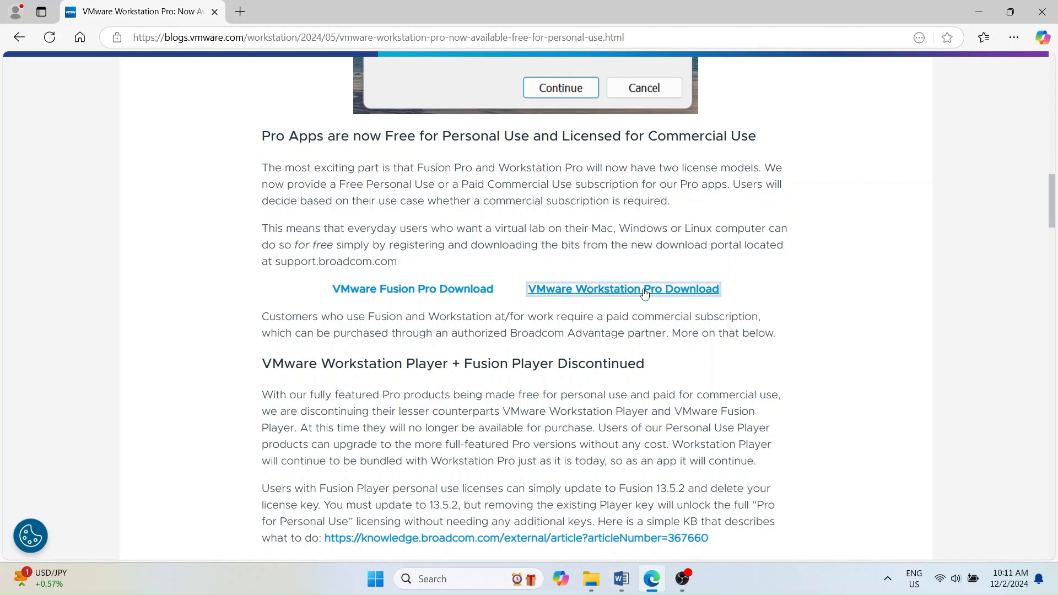
{"action": "left_click", "coordinate": [622, 289]}
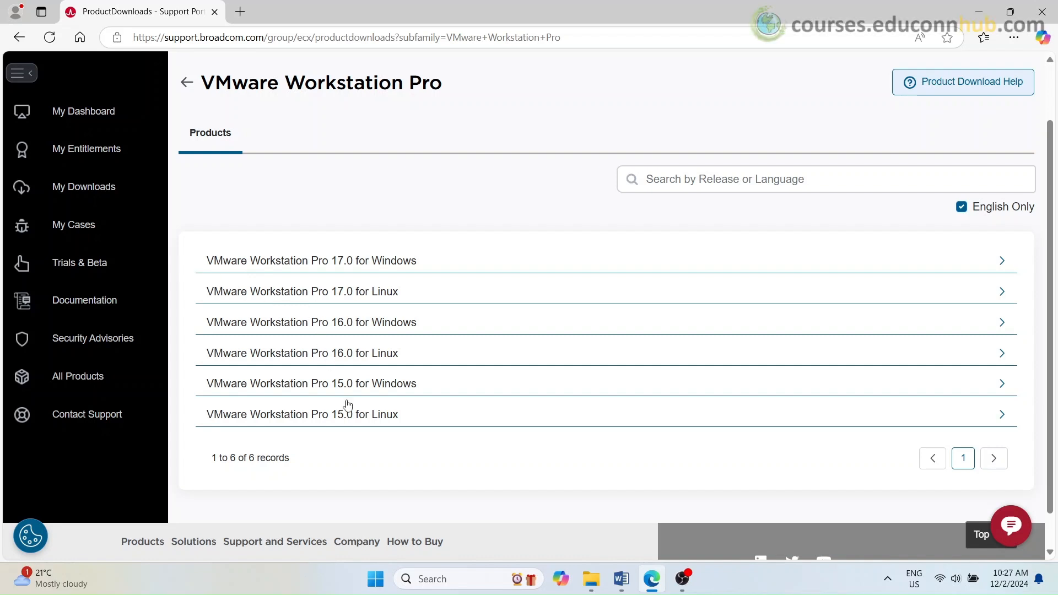
{"action": "mouse_move", "coordinate": [348, 430]}
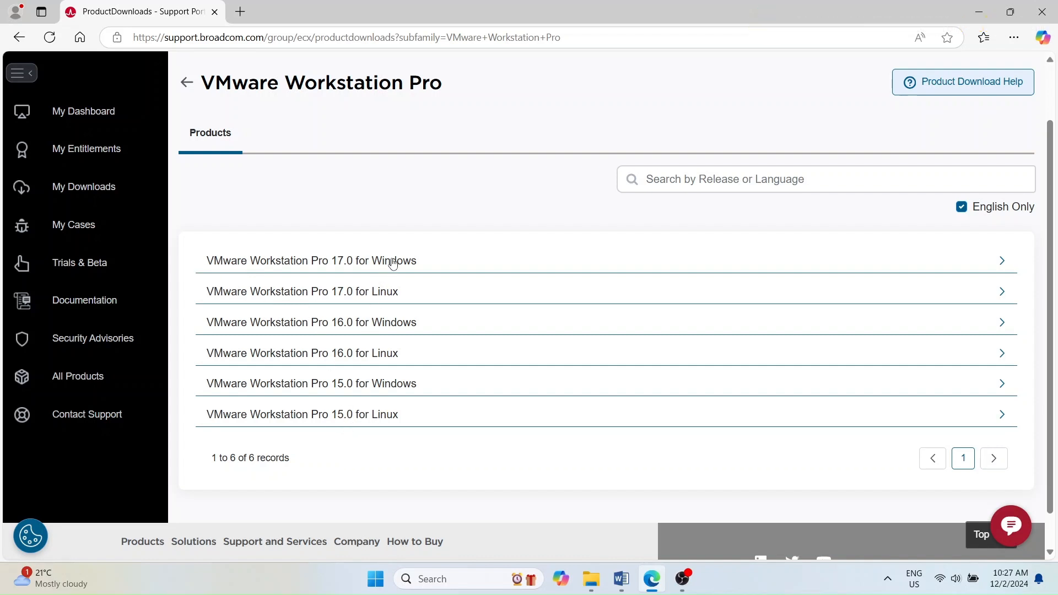
Step: Select Workstation Pro 17.6 for Windows, agree to the terms and confirm the download verification
{"action": "left_click", "coordinate": [310, 261]}
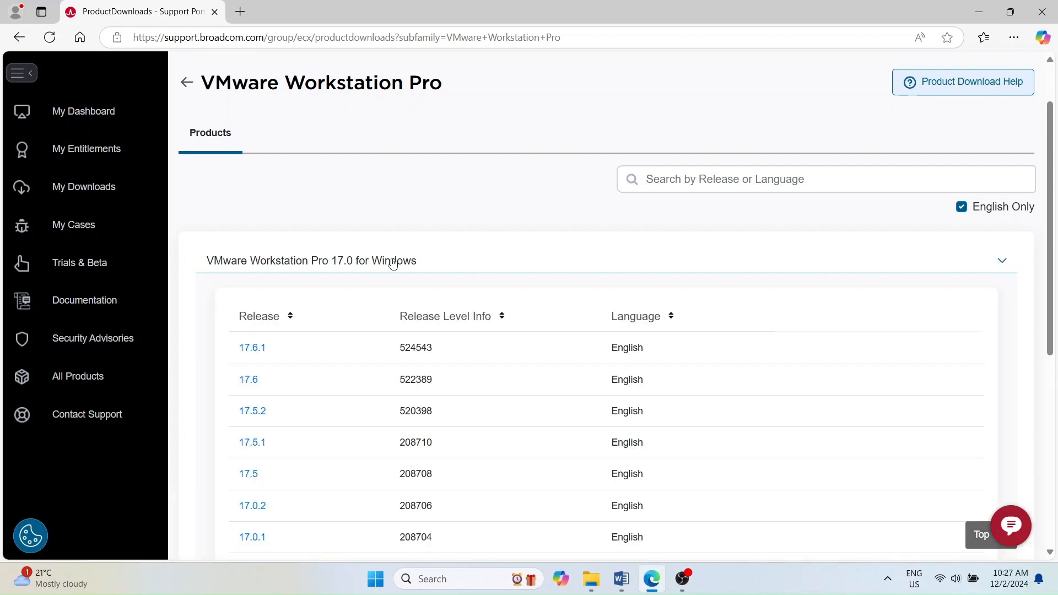
{"action": "scroll", "scroll_direction": "down", "scroll_amount": 3}
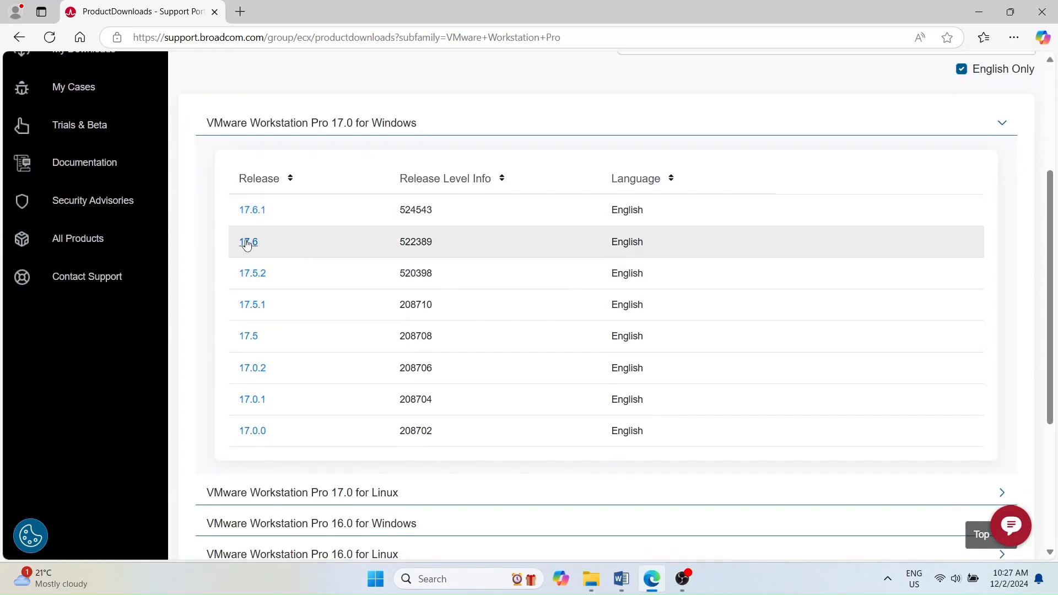
{"action": "left_click", "coordinate": [249, 241]}
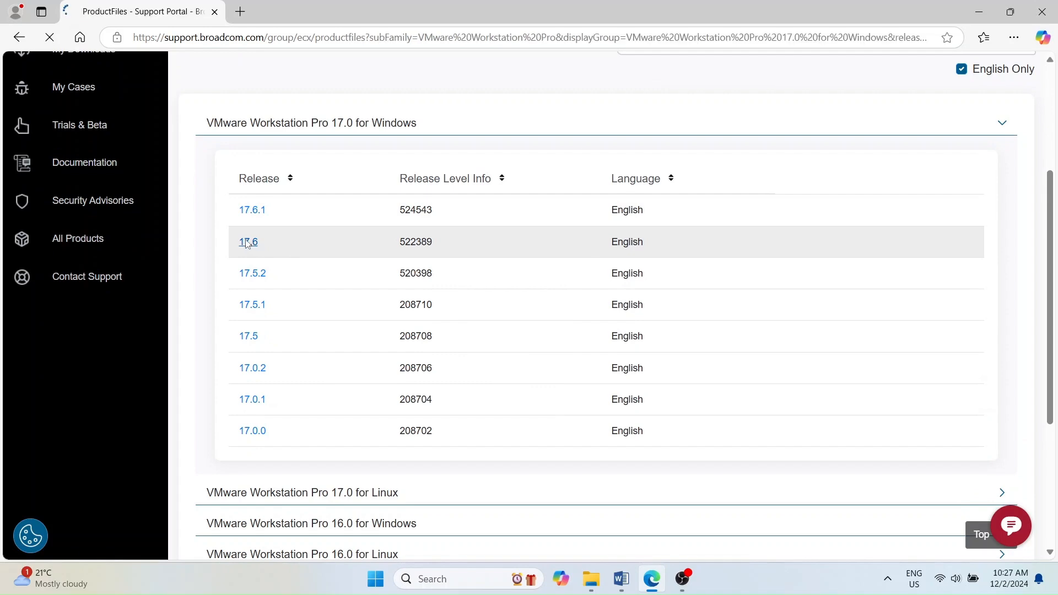
{"action": "left_click", "coordinate": [249, 241]}
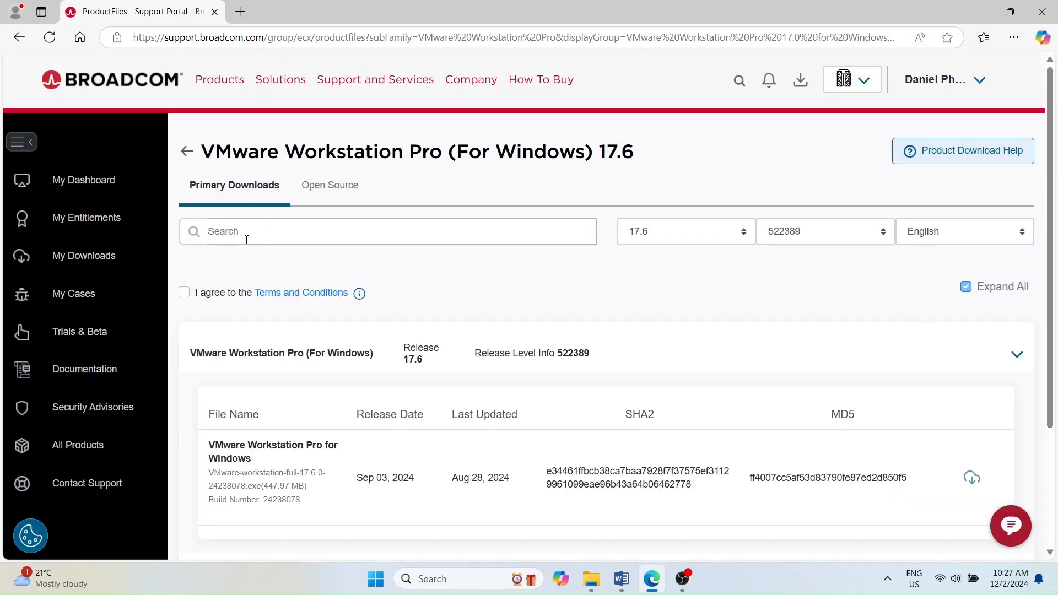
{"action": "left_click", "coordinate": [971, 478]}
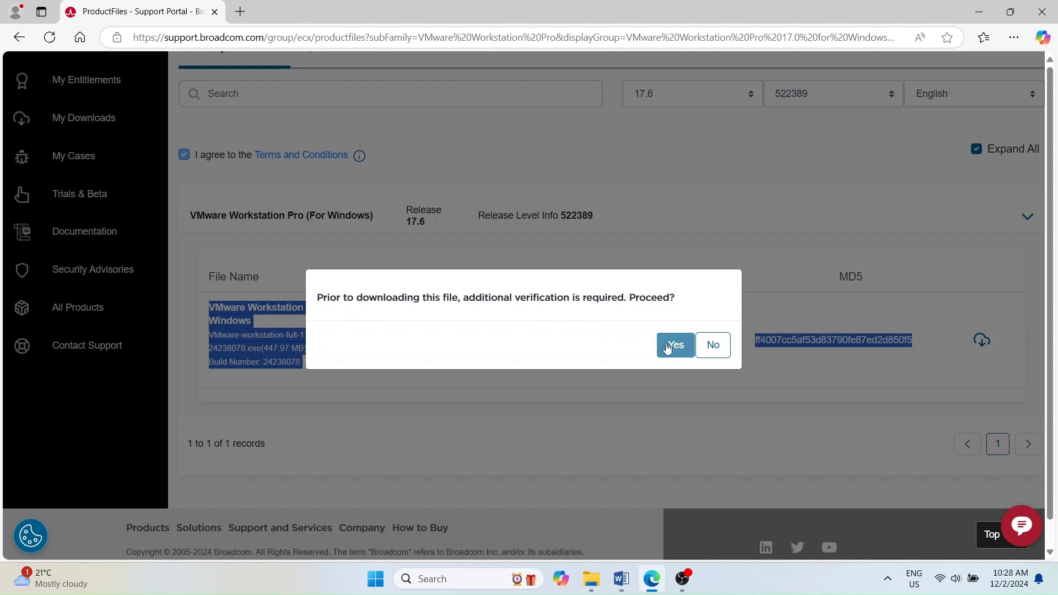
{"action": "left_click", "coordinate": [674, 345]}
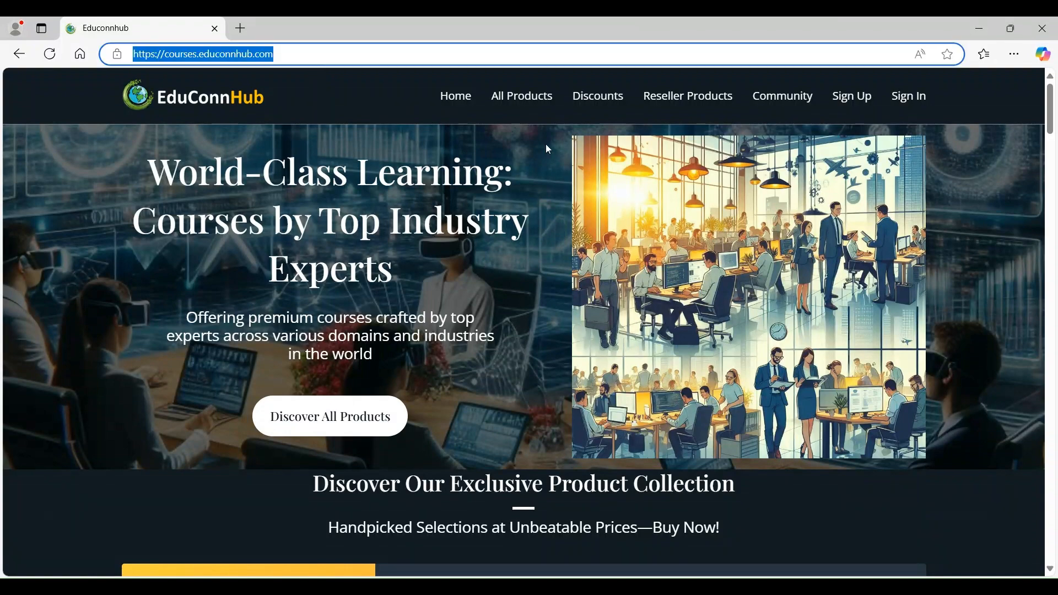
Step: Get the installer from the T24 Core Banking Lab course's VMware-workstation-full-17.6.0 free-preview lesson
{"action": "left_click", "coordinate": [521, 95]}
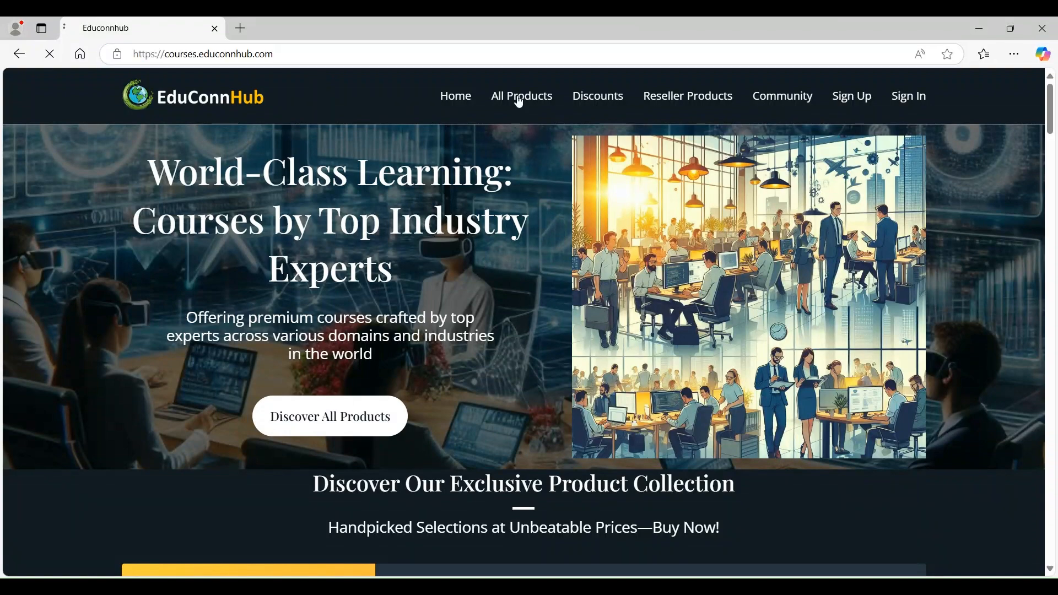
{"action": "left_click", "coordinate": [520, 96]}
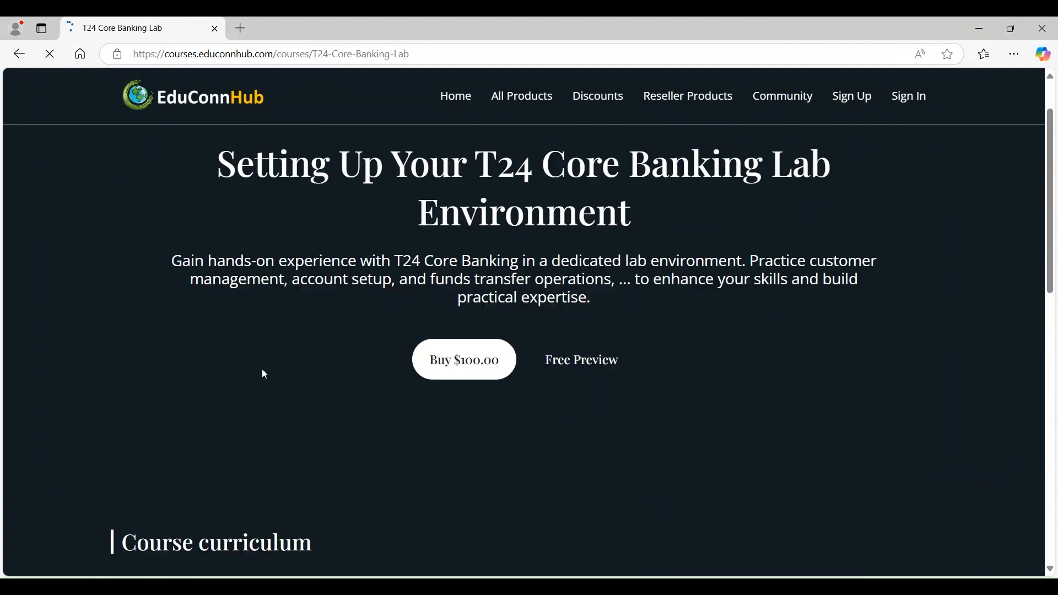
{"action": "scroll", "scroll_direction": "down", "scroll_amount": 3}
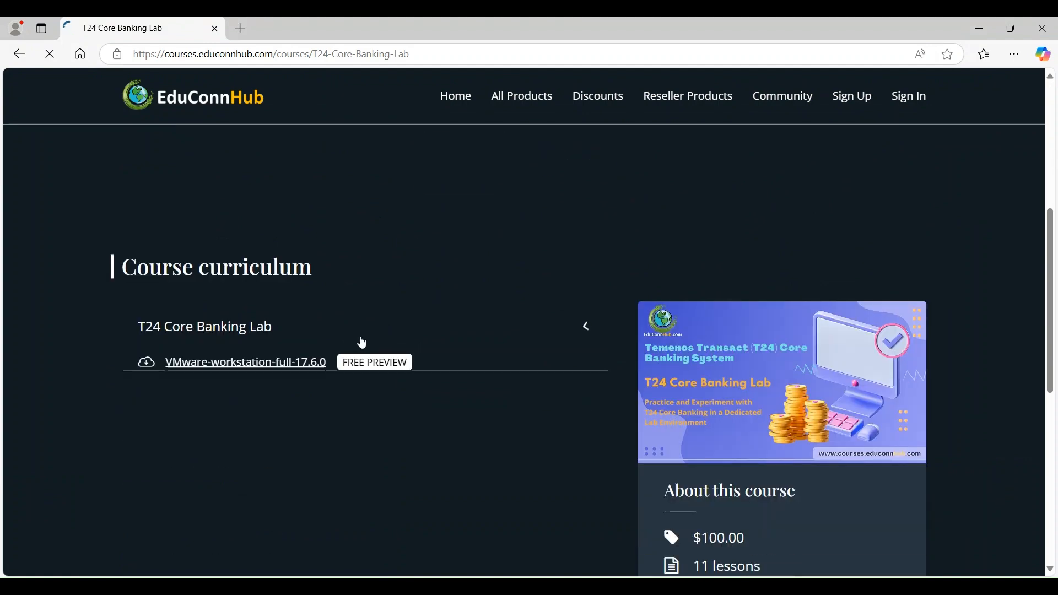
{"action": "left_click", "coordinate": [584, 326]}
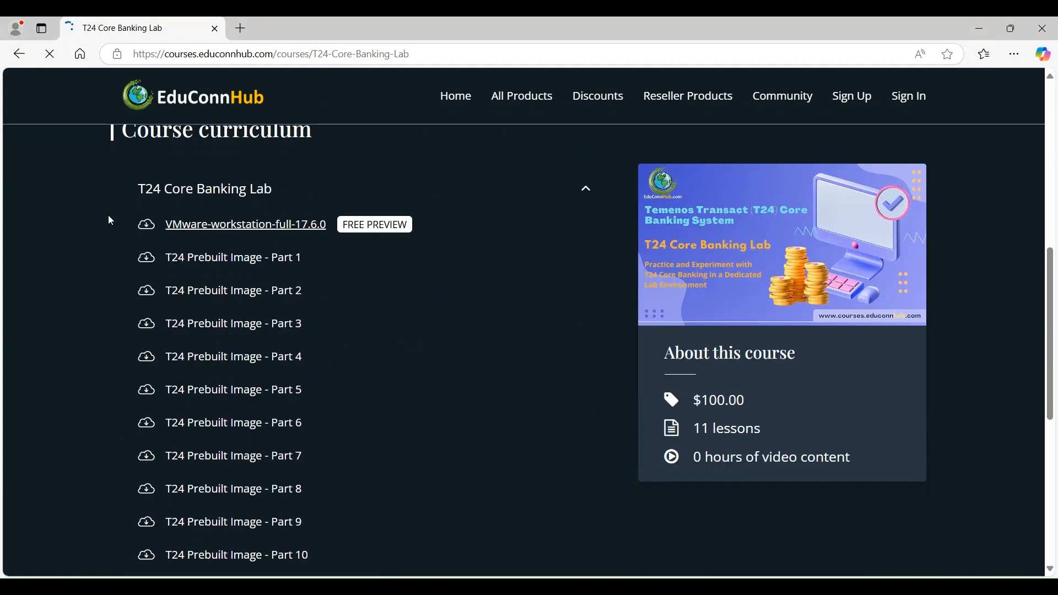
{"action": "left_click", "coordinate": [244, 224]}
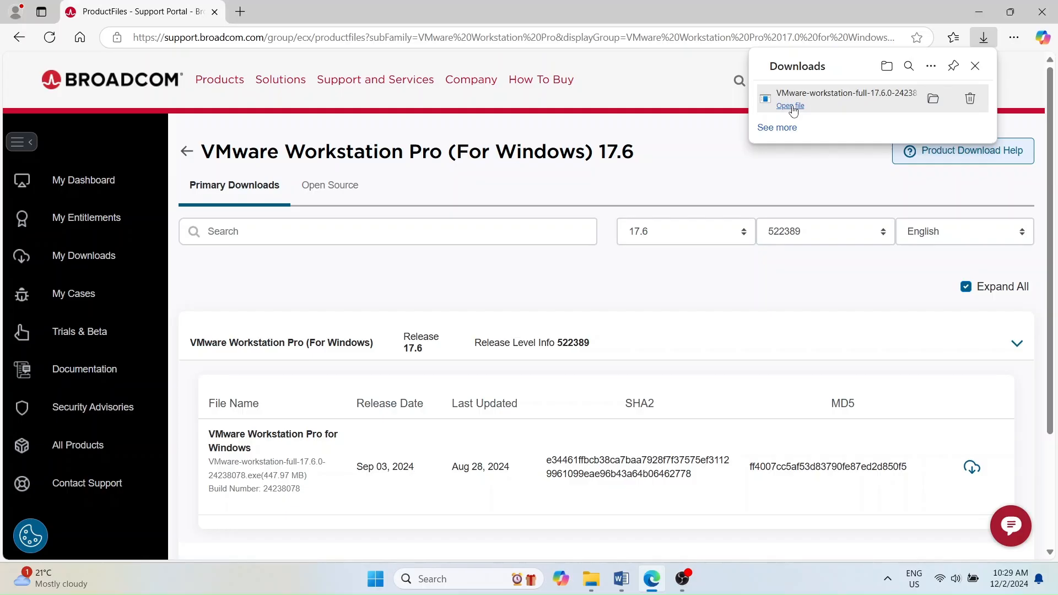
Step: Launch the downloaded installer, accept the EULA and keep defaults through Compatible and Custom Setup
{"action": "left_click", "coordinate": [788, 106]}
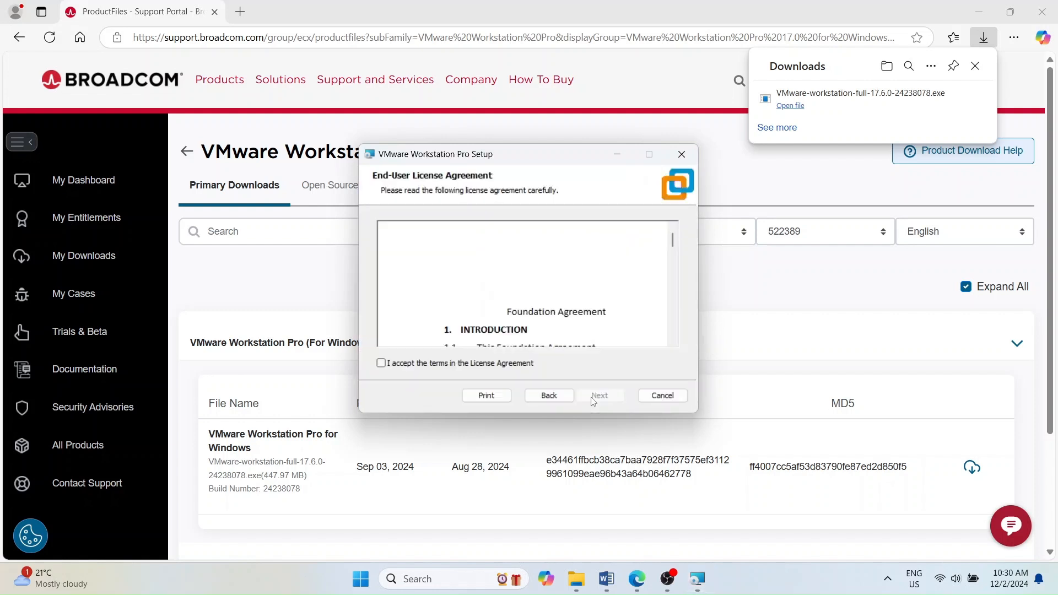
{"action": "left_click", "coordinate": [599, 396]}
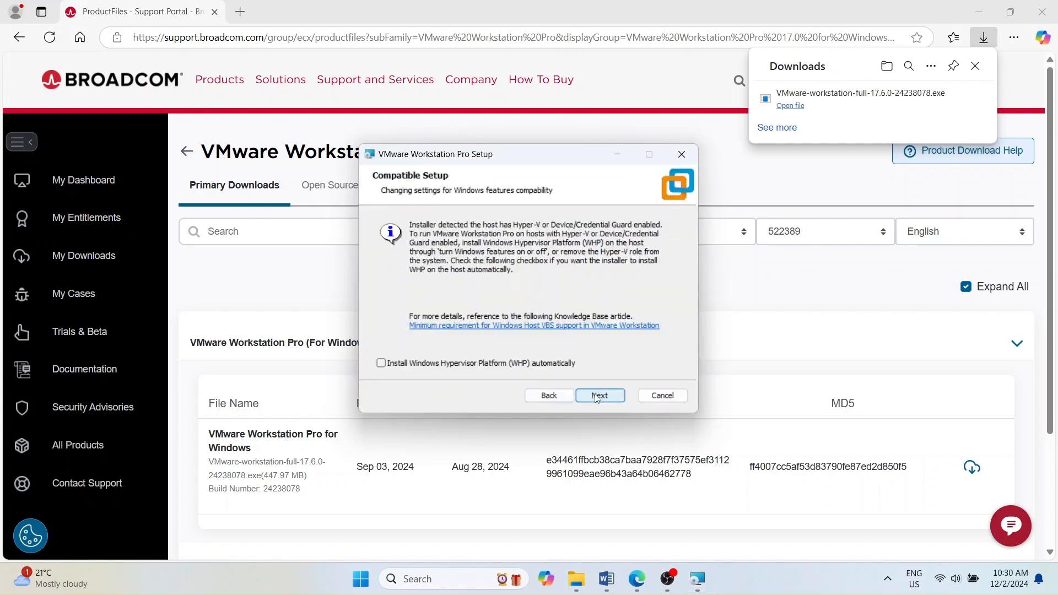
{"action": "left_click", "coordinate": [599, 395]}
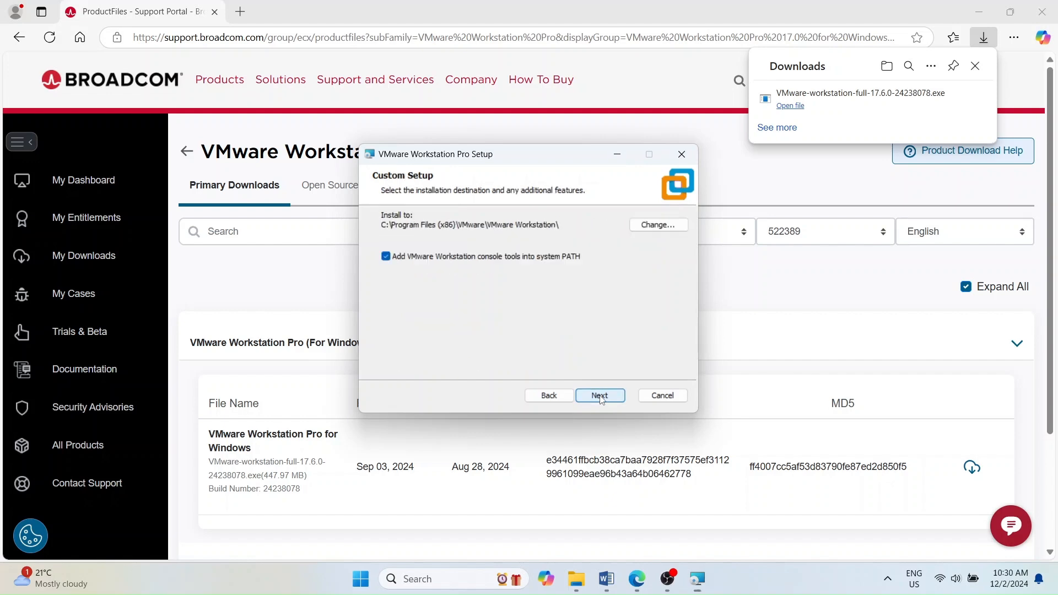
{"action": "left_click", "coordinate": [599, 396]}
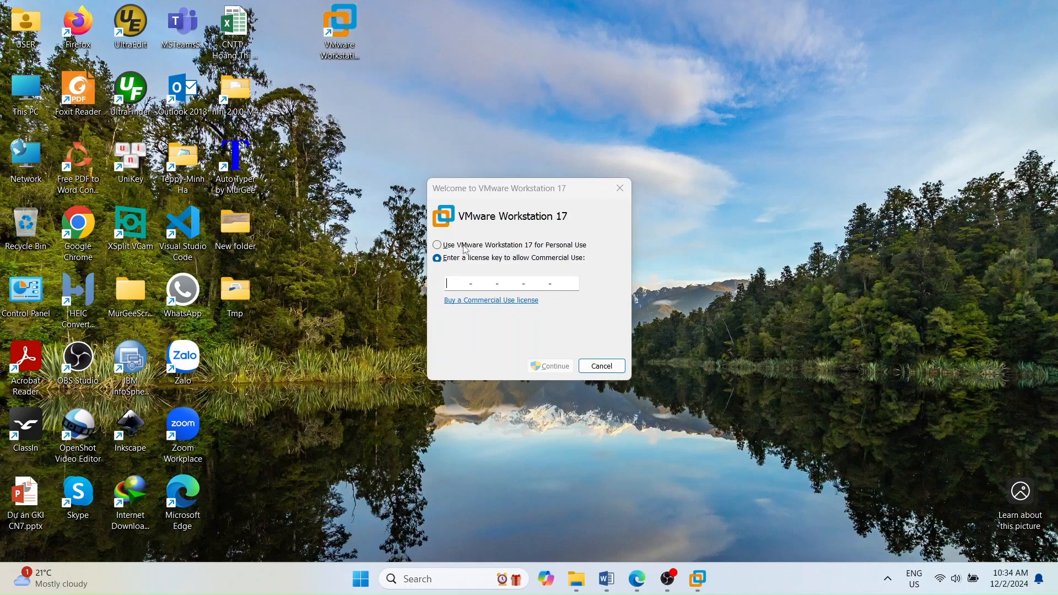
Step: Activate Workstation 17 for free personal use and finish the welcome dialog
{"action": "left_click", "coordinate": [437, 245]}
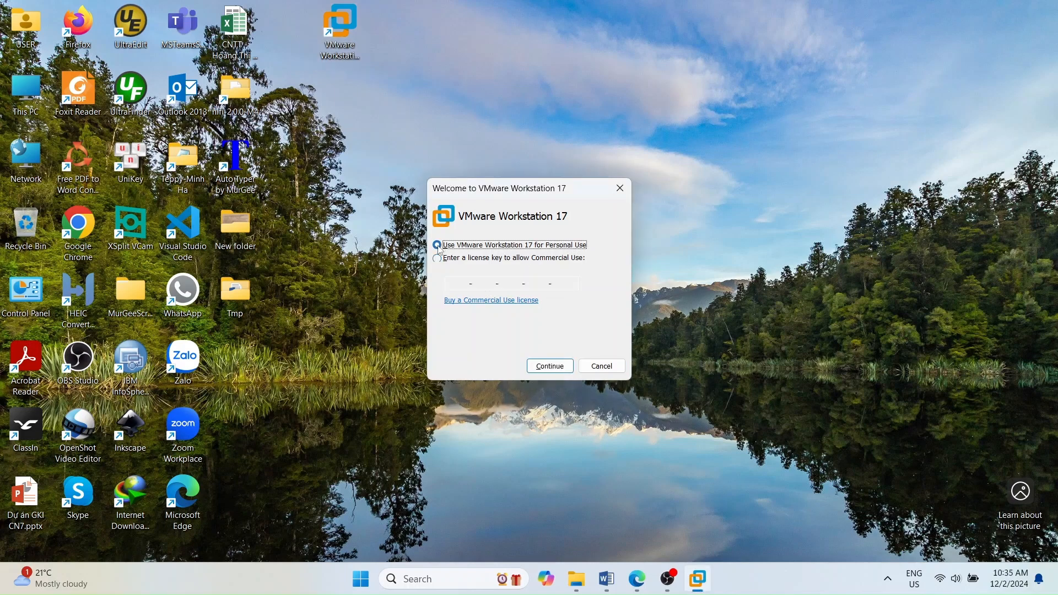
{"action": "left_click", "coordinate": [549, 366]}
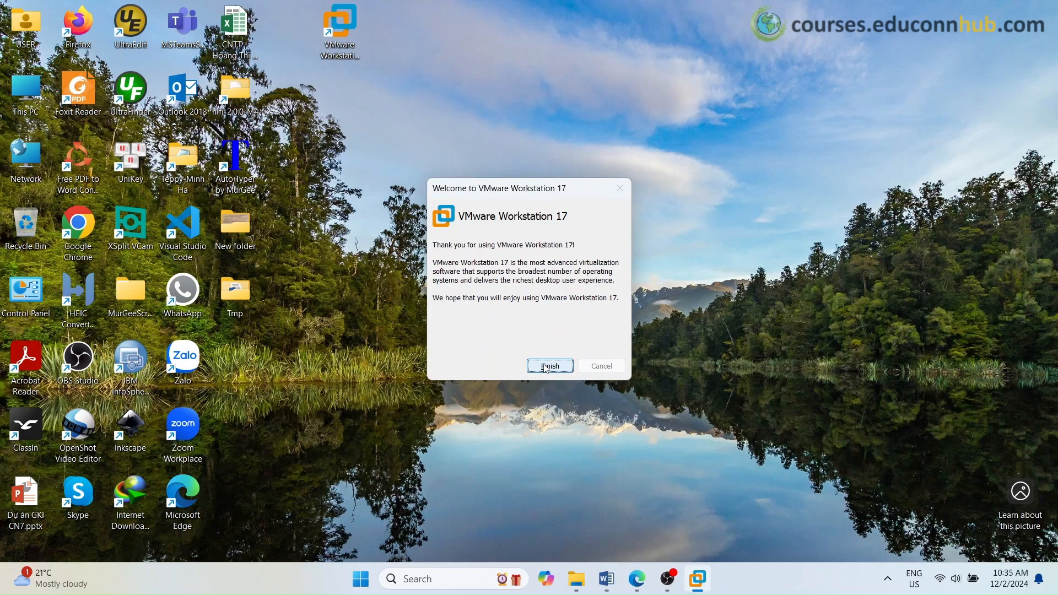
{"action": "left_click", "coordinate": [549, 366]}
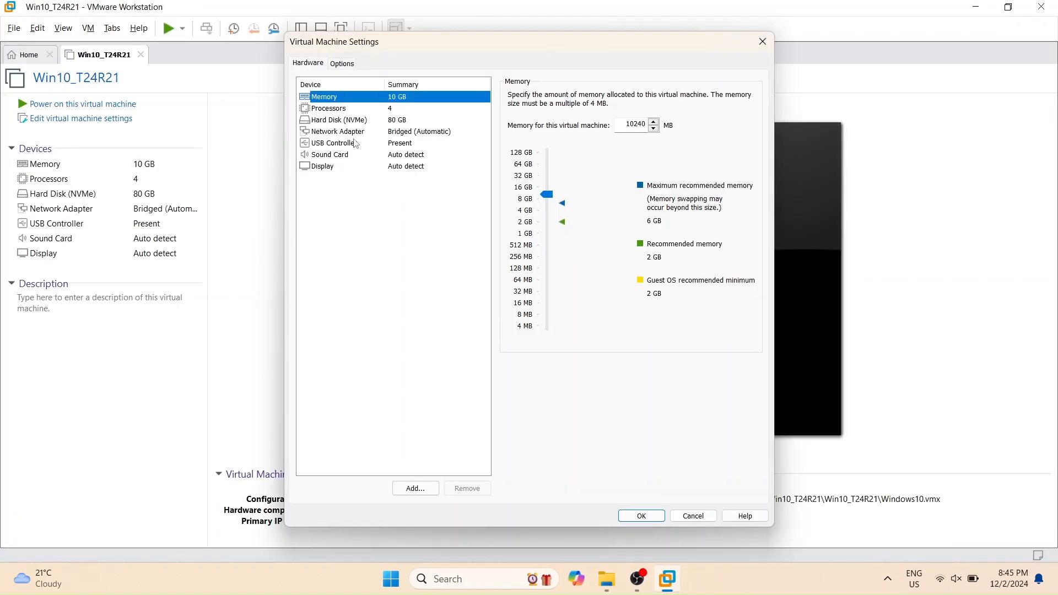
Step: Set the VM memory to 2024 MB and save the virtual machine settings
{"action": "type", "text": "2024"}
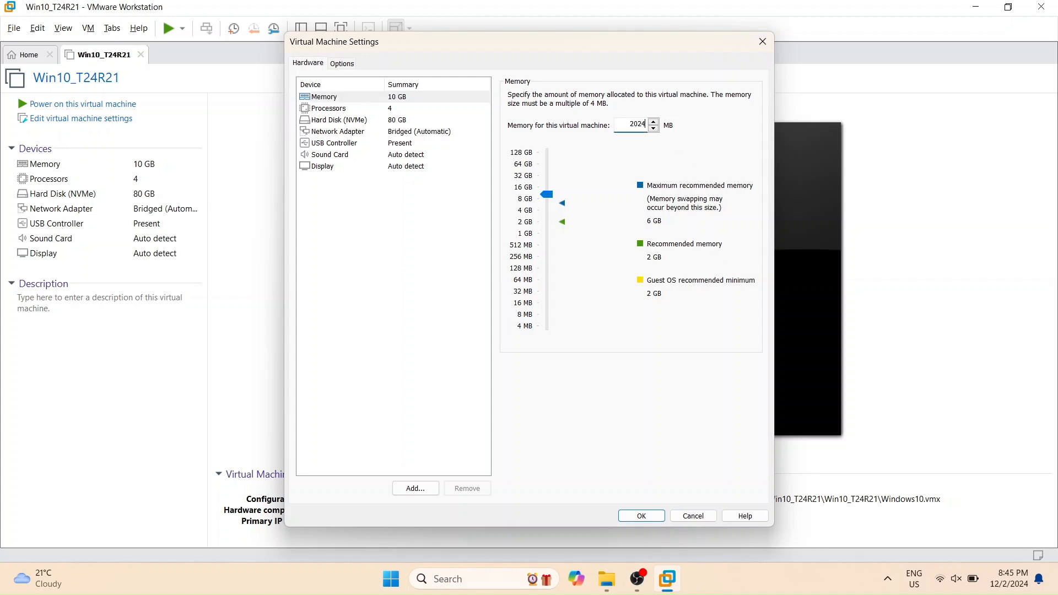
{"action": "left_click", "coordinate": [336, 119]}
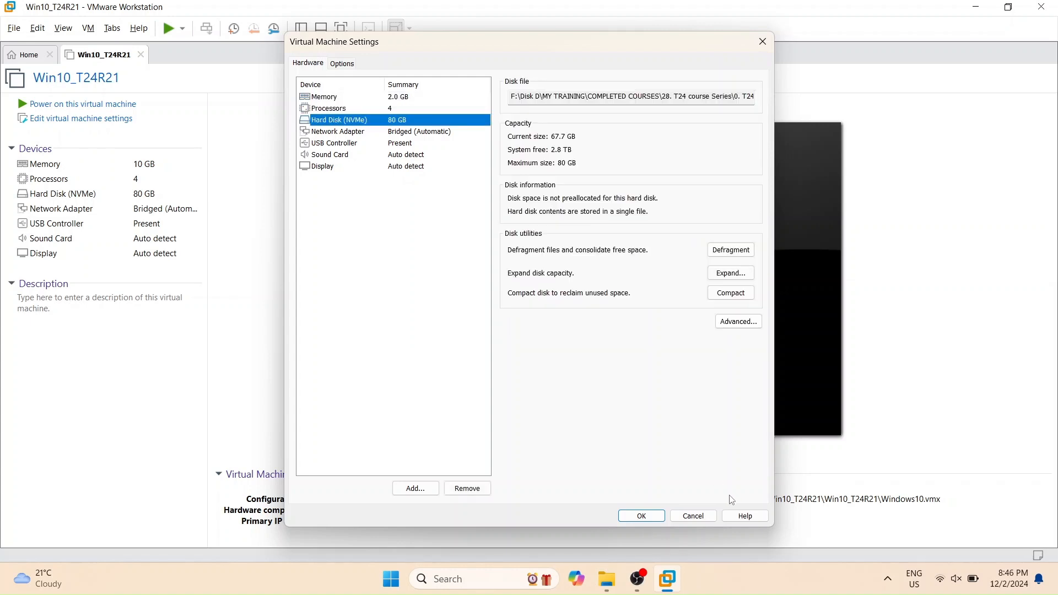
{"action": "left_click", "coordinate": [640, 516]}
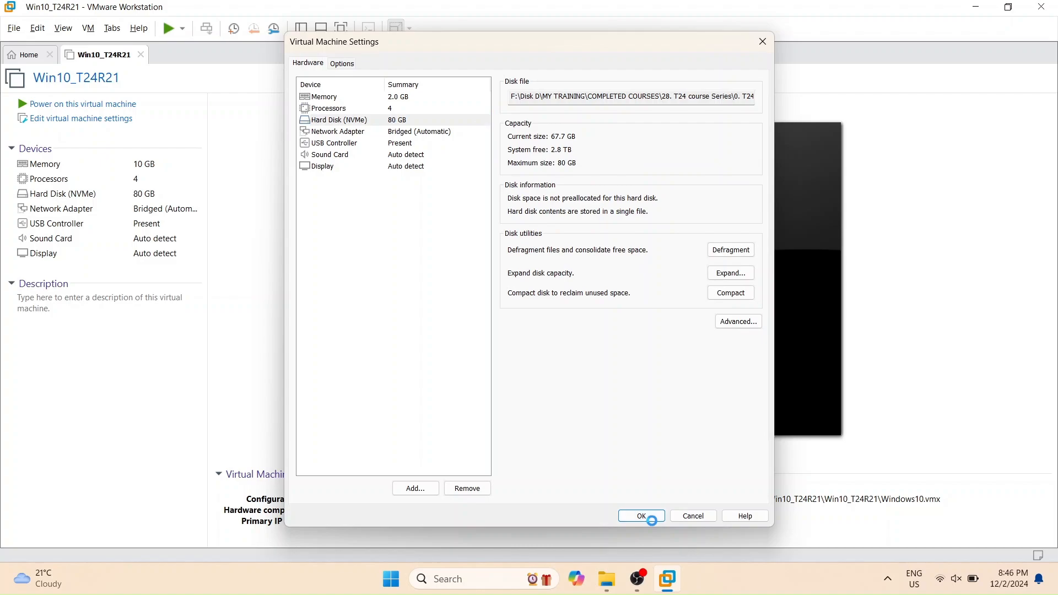
{"action": "left_click", "coordinate": [640, 516]}
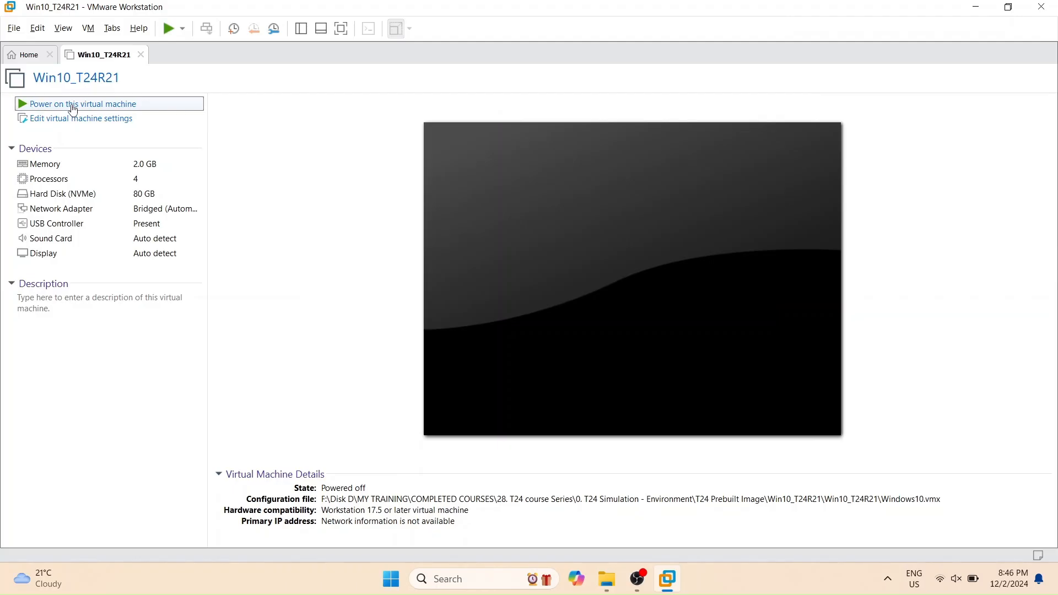
Step: Power on Win10_T24R21 and open Readme.txt on the guest desktop
{"action": "left_click", "coordinate": [83, 103]}
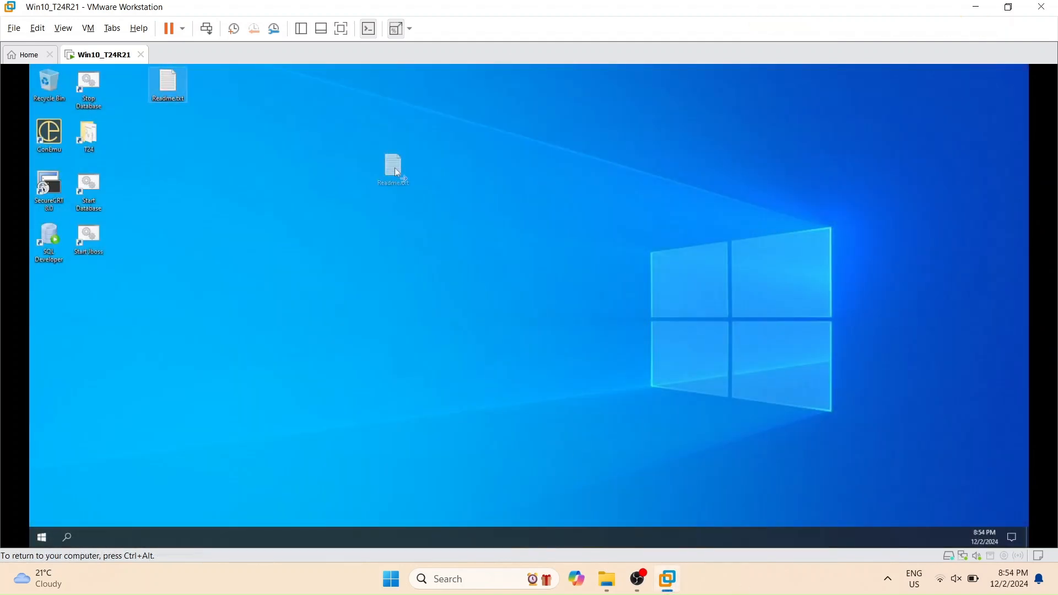
{"action": "double_click", "coordinate": [392, 168]}
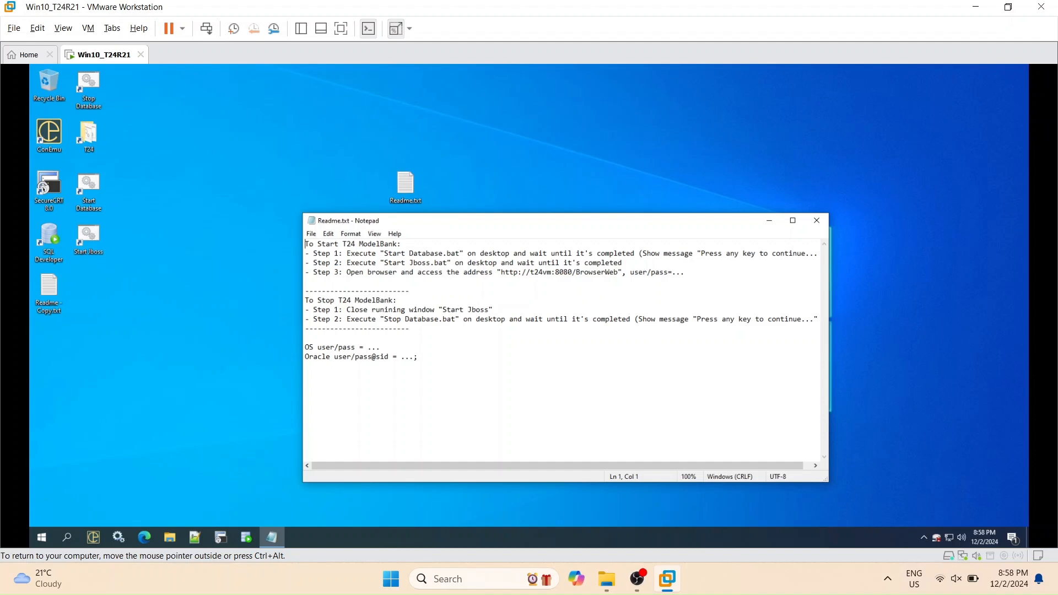
Step: Move the Readme.txt Notepad window so the T24 ModelBank instructions are fully visible
{"action": "left_click_drag", "start_coordinate": [400, 244], "coordinate": [317, 253]}
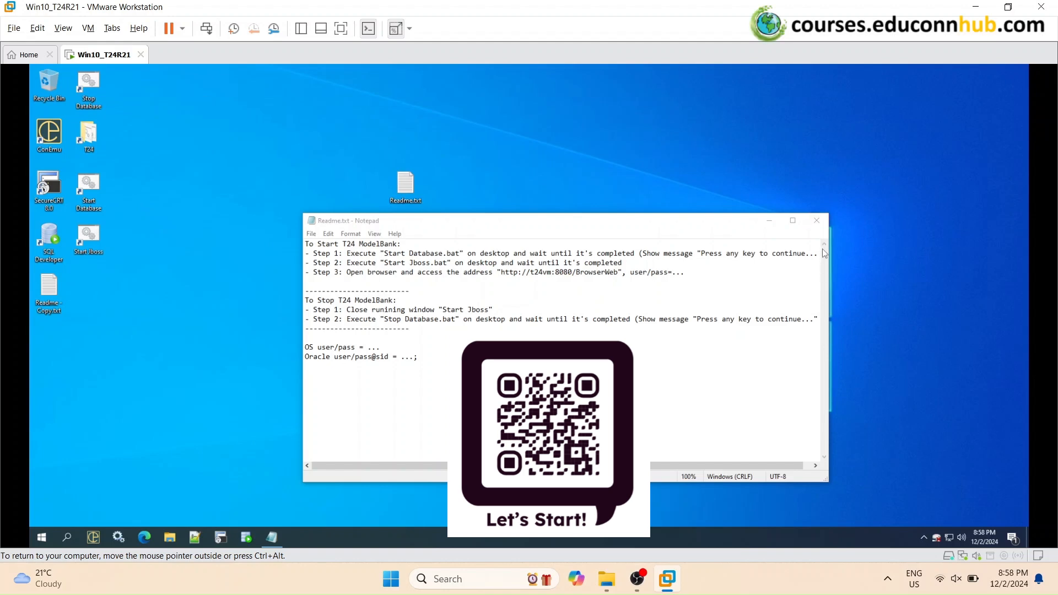
{"action": "mouse_move", "coordinate": [816, 220]}
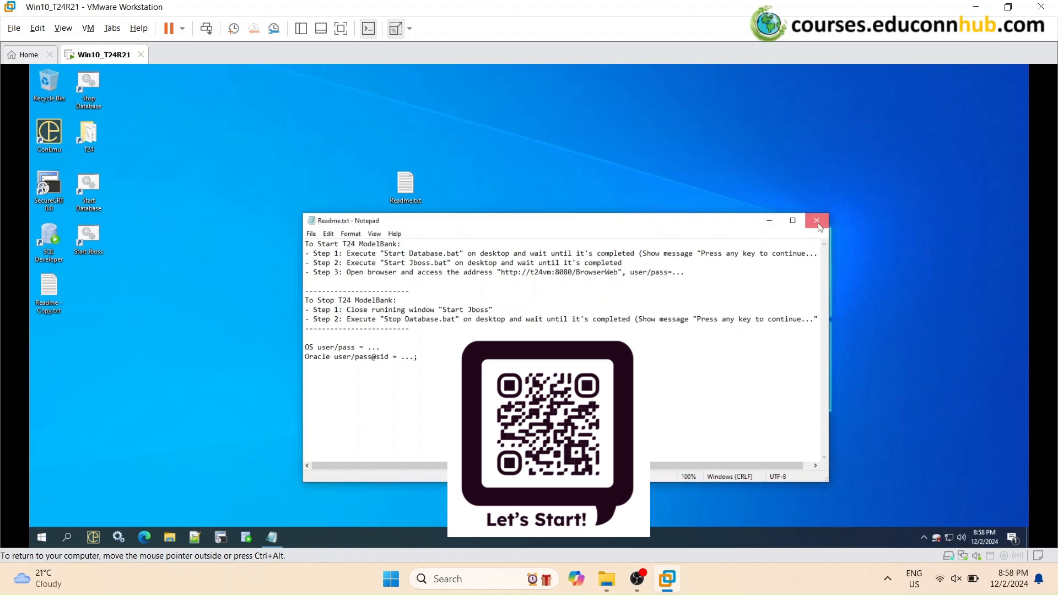